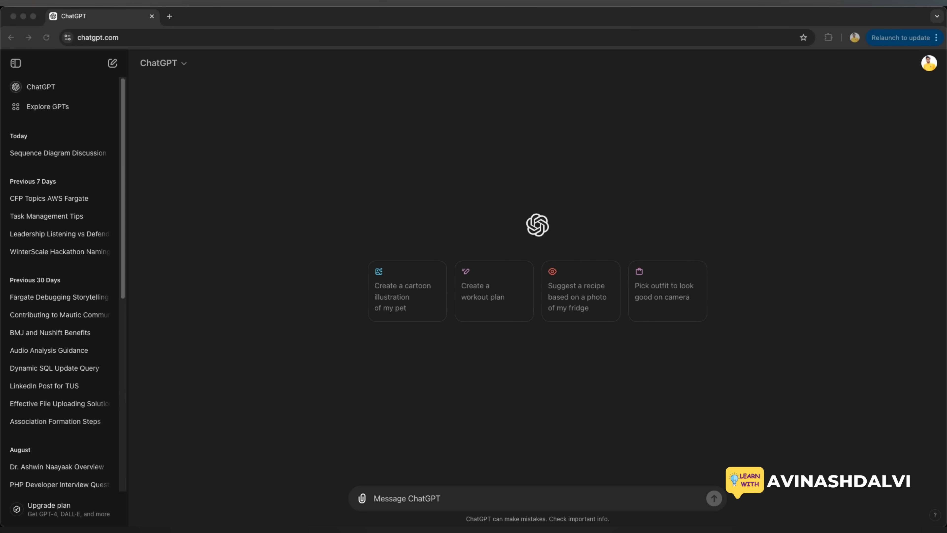
Describe a PUT /updateUser handler that parses the JSON body and constructs an SQL query
{"action": "type", "text": "De"}
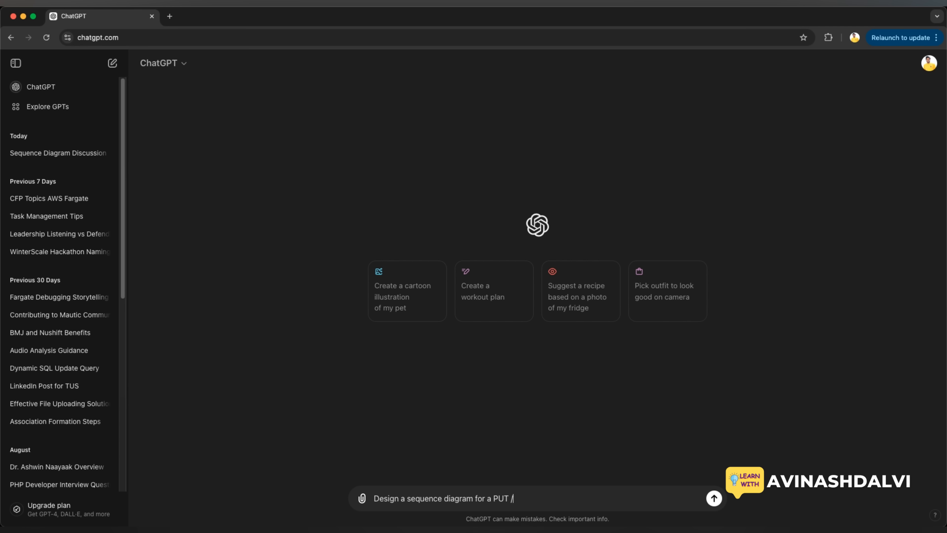
{"action": "type", "text": "updste"}
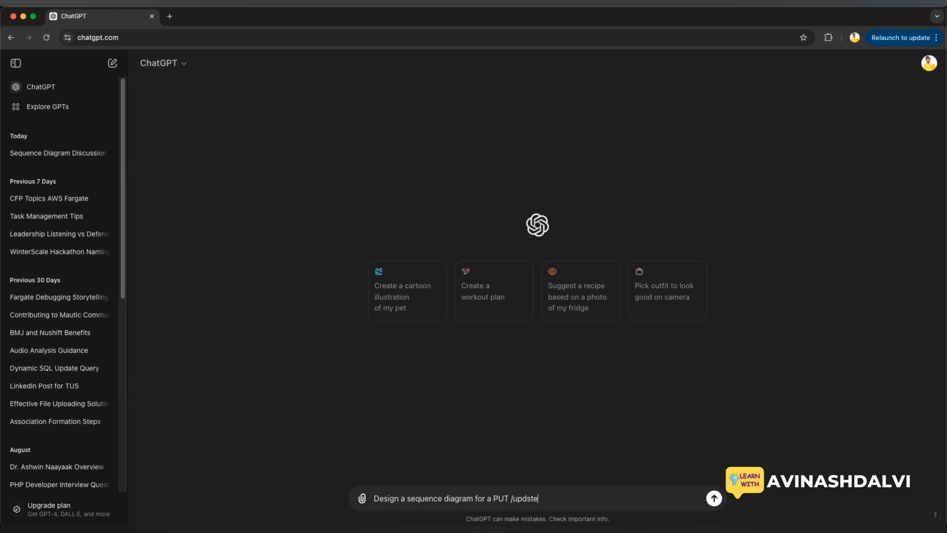
{"action": "type", "text": "User request. The handler parses the J"}
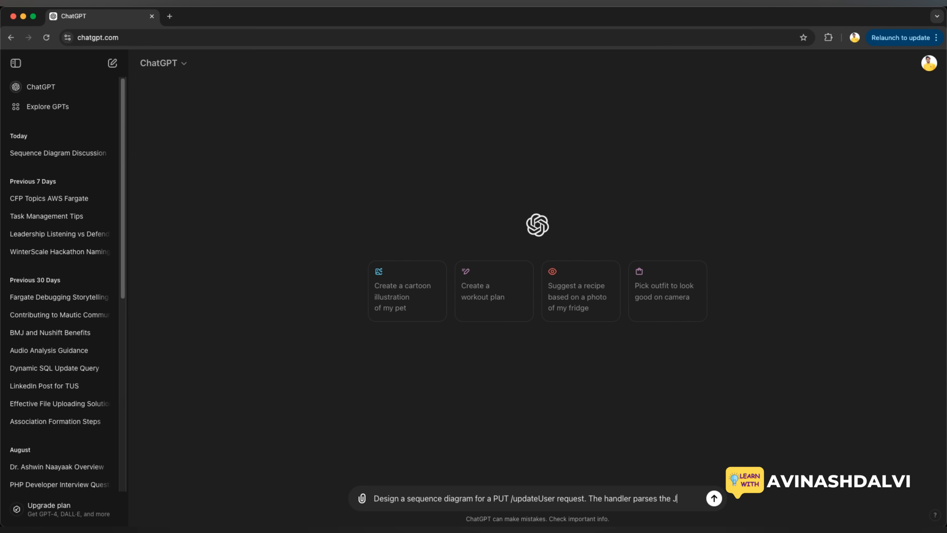
{"action": "type", "text": "SON body"}
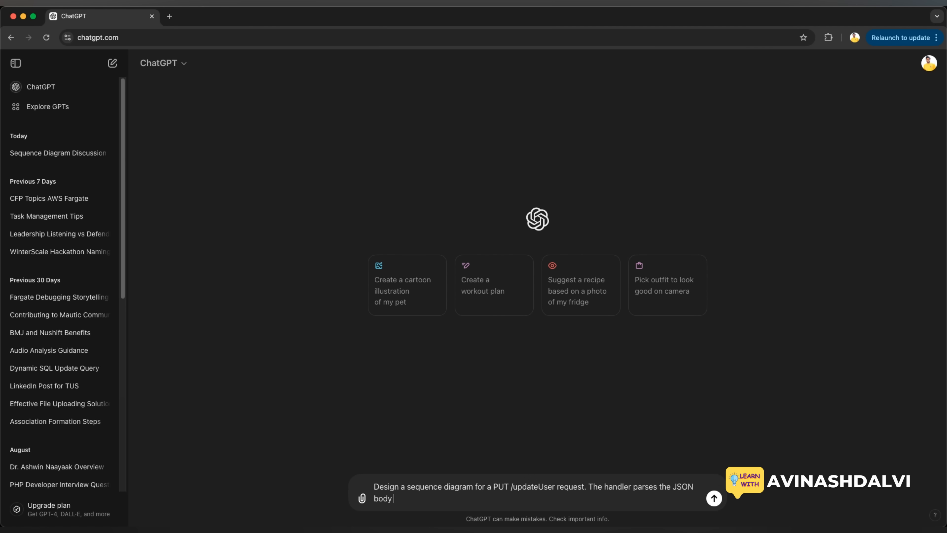
{"action": "type", "text": ", construc"}
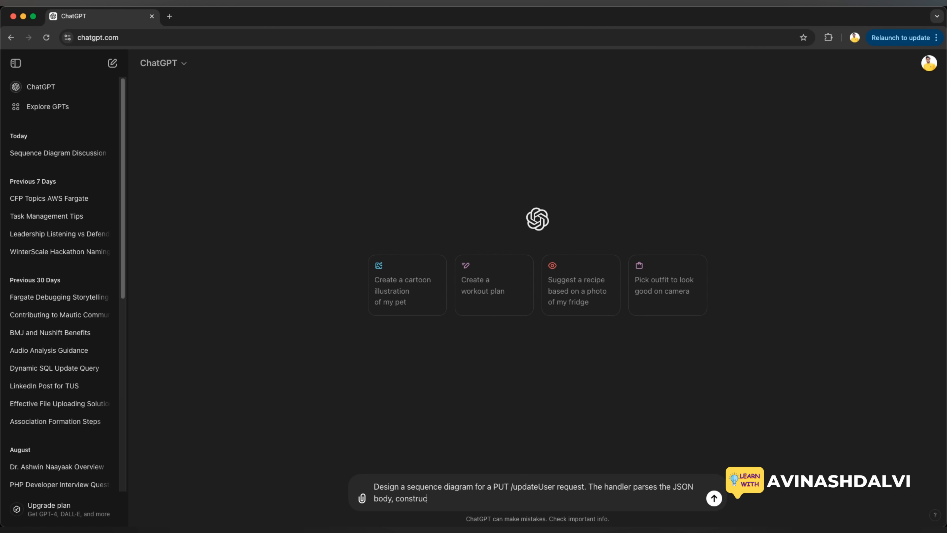
{"action": "type", "text": "ts"}
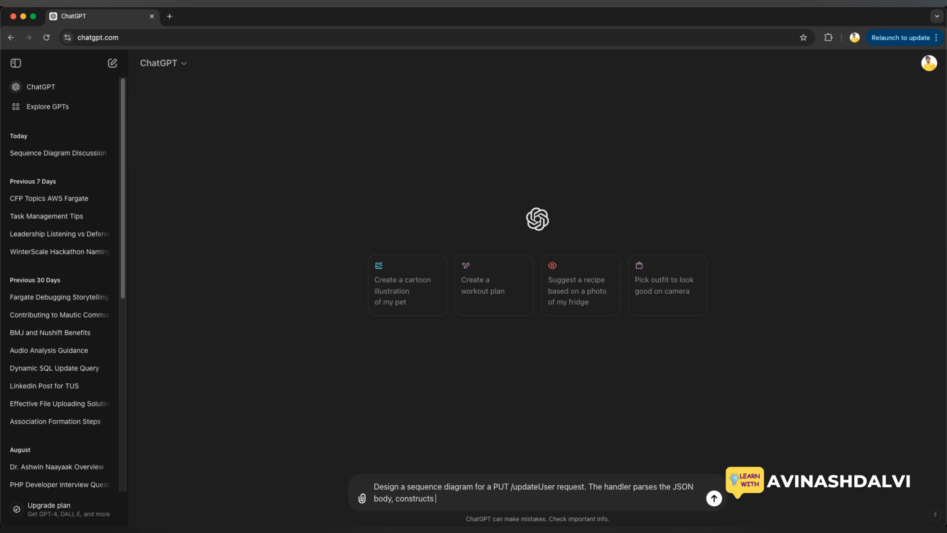
{"action": "type", "text": "an"}
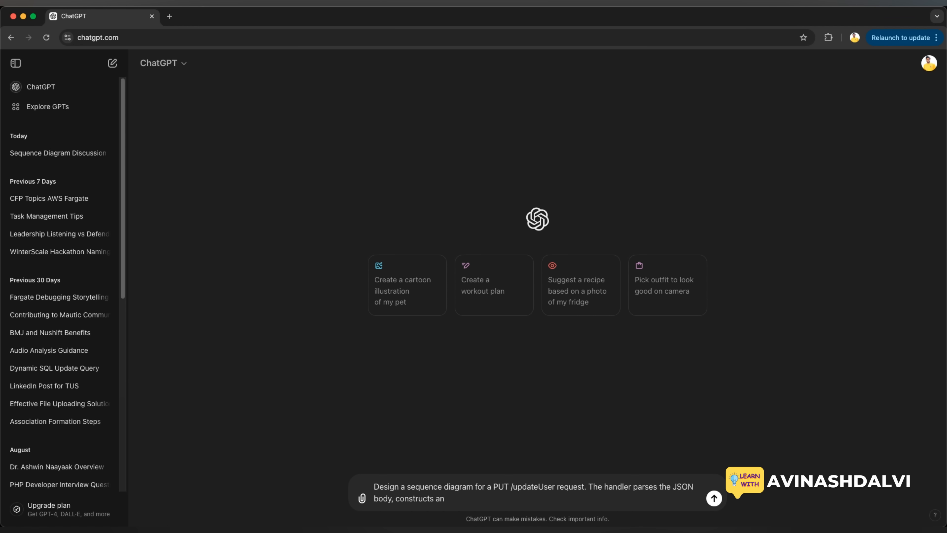
{"action": "type", "text": "SQL query, connects to"}
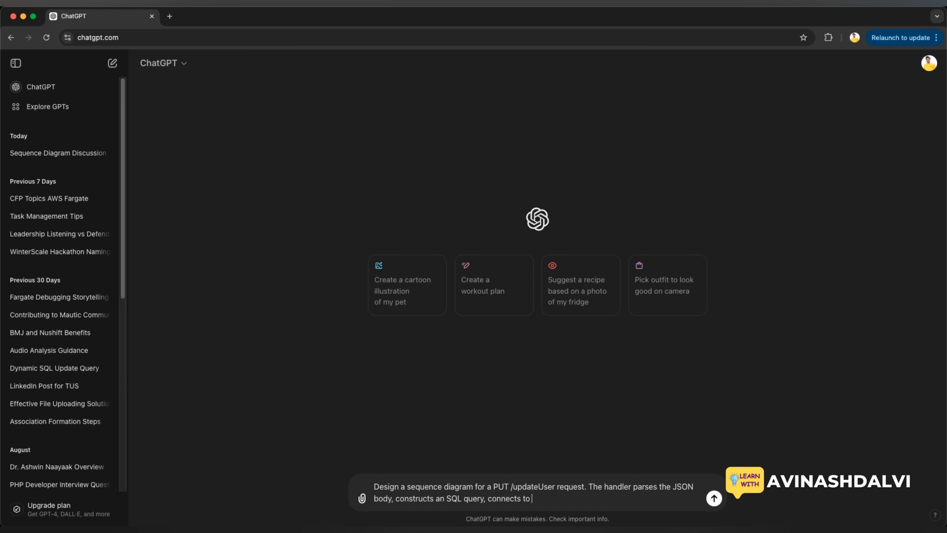
Finish the prompt: Postgres executes the query and returns the result to the client
{"action": "type", "text": "Postgres"}
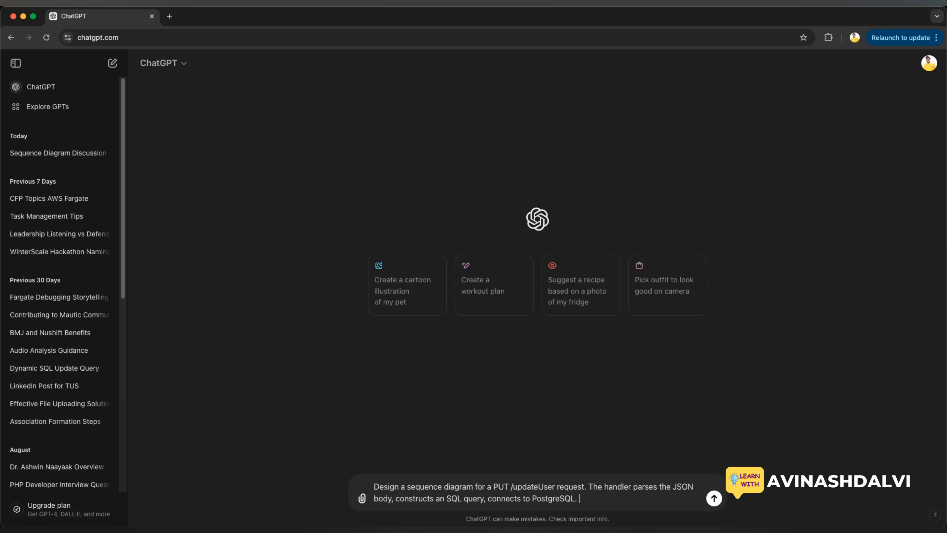
{"action": "type", "text": "execute"}
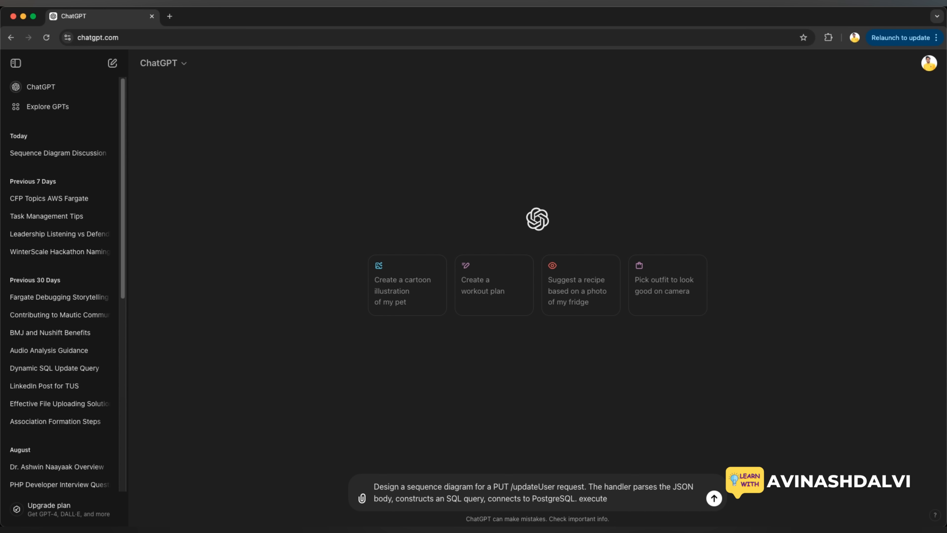
{"action": "type", "text": "the query"}
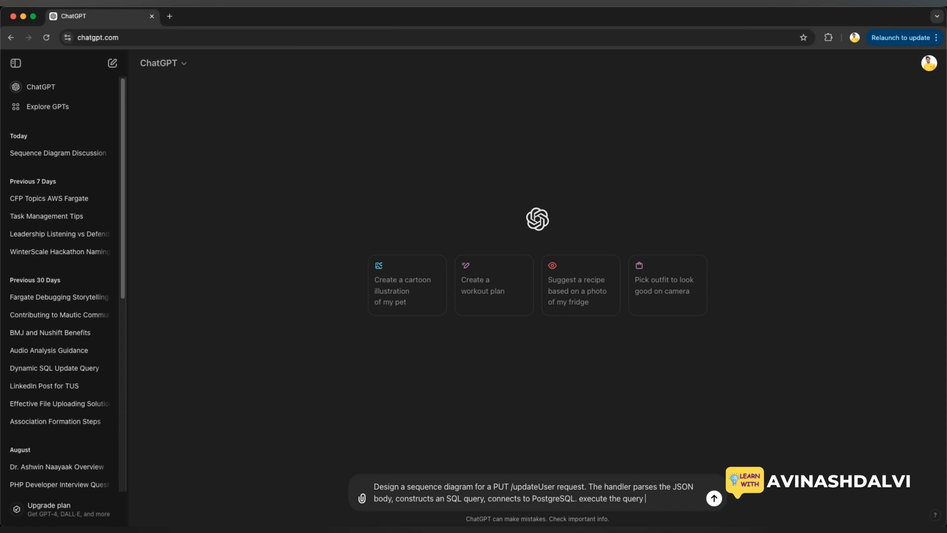
{"action": "type", "text": "and returns the res"}
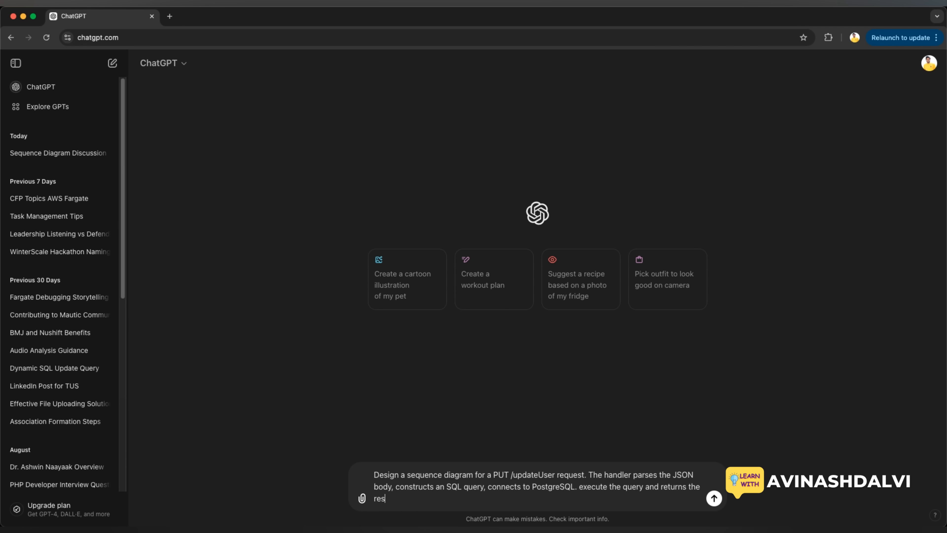
{"action": "type", "text": "ult to the clien"}
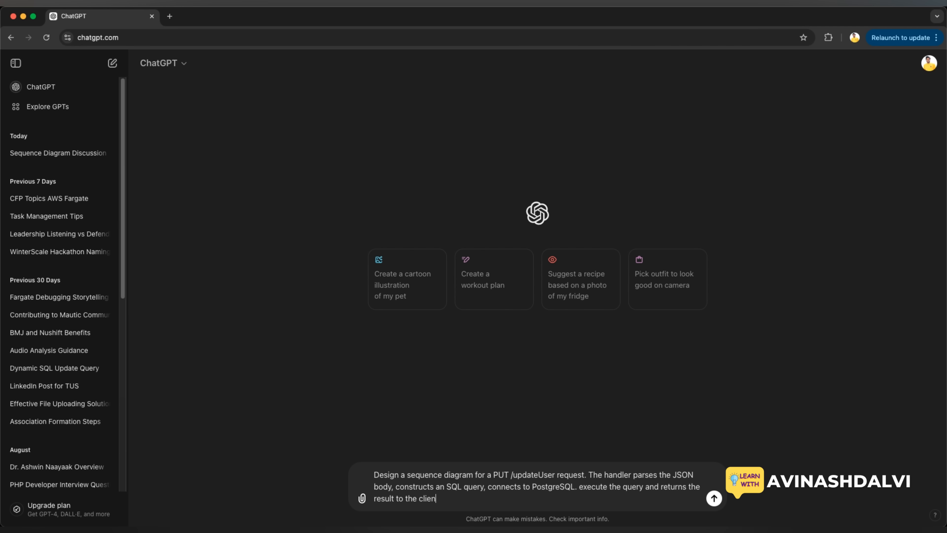
{"action": "type", "text": "t."}
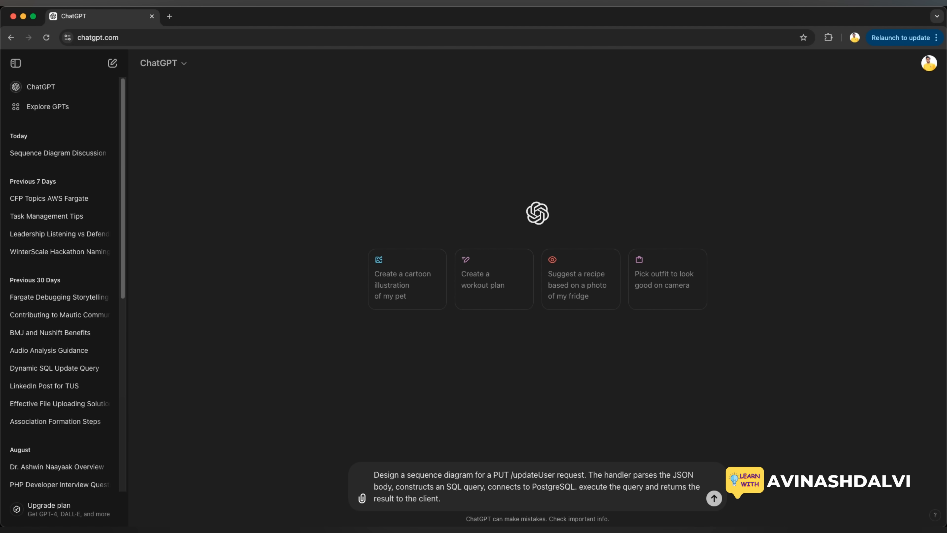
Send the request and select the generated PlantUML code block from the reply
{"action": "left_click", "coordinate": [713, 498]}
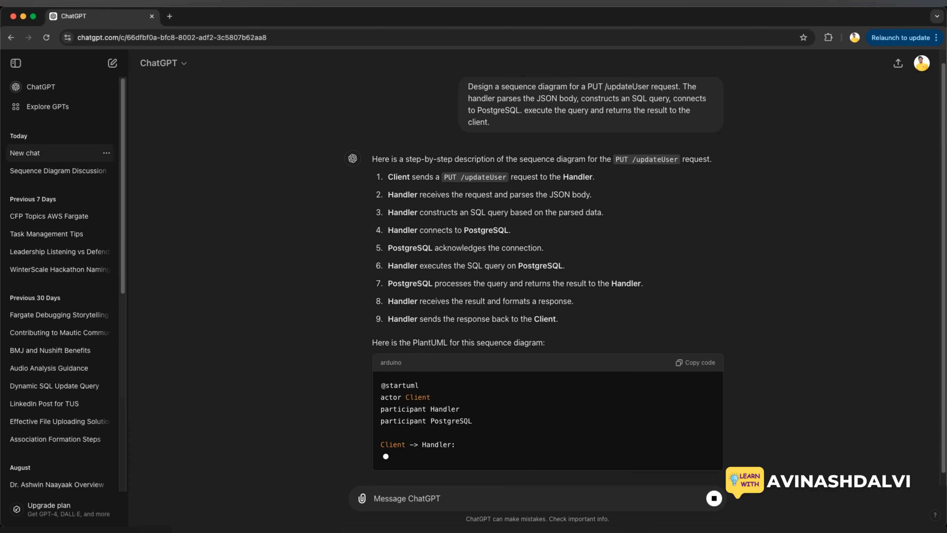
{"action": "scroll", "scroll_direction": "down", "scroll_amount": 3}
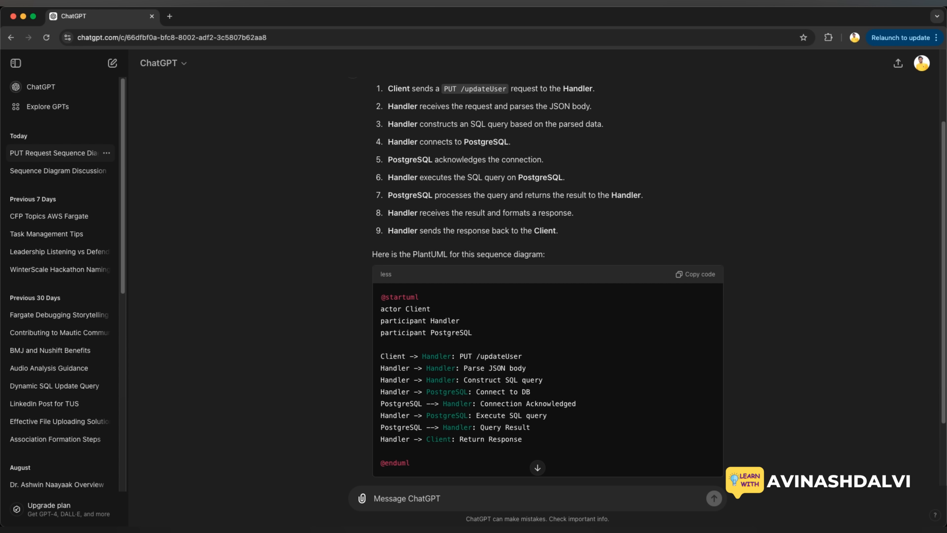
{"action": "scroll", "scroll_direction": "down", "scroll_amount": 3}
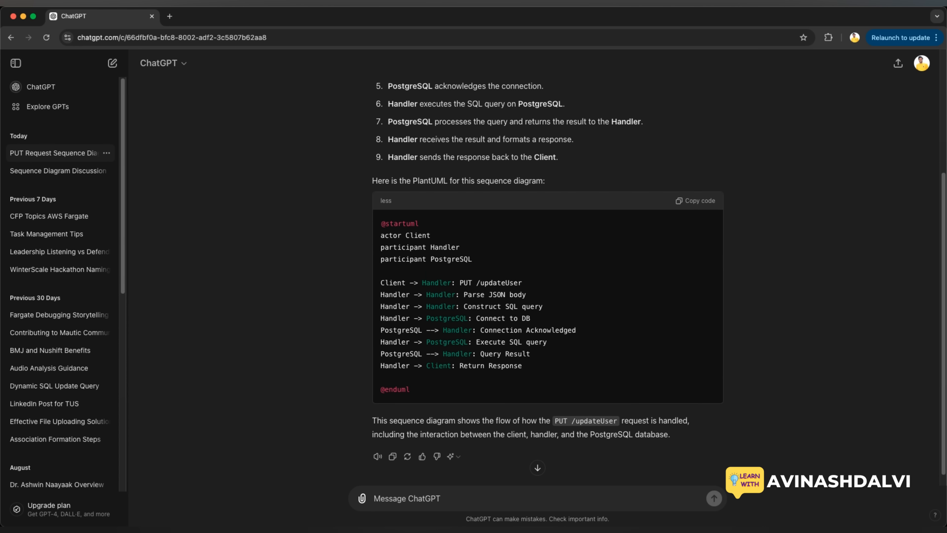
{"action": "left_click_drag", "start_coordinate": [380, 235], "coordinate": [411, 389]}
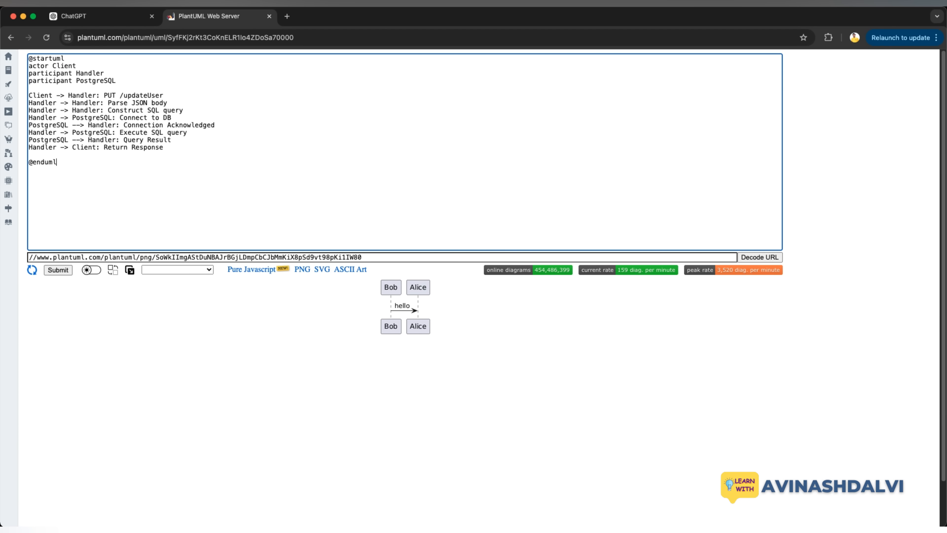
Submit the pasted code so the Client, Handler, PostgreSQL sequence diagram renders
{"action": "left_click", "coordinate": [57, 269]}
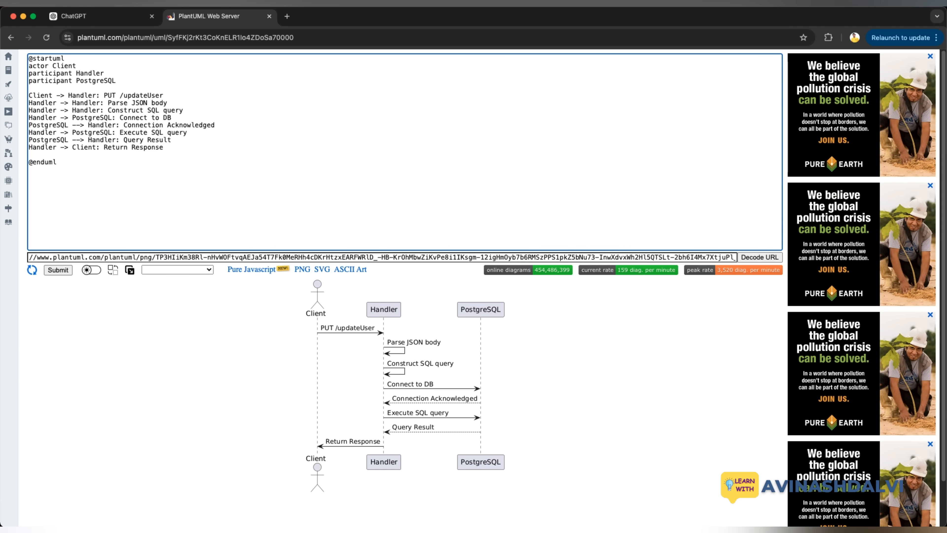
Review the rendered diagram, return to ChatGPT and highlight the word PlantUML in the reply
{"action": "scroll", "scroll_direction": "down", "scroll_amount": 3}
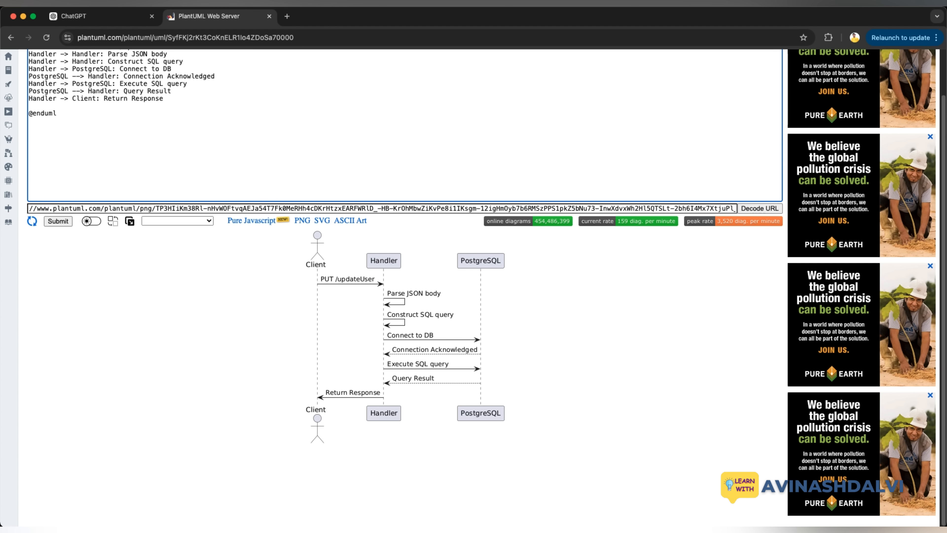
{"action": "left_click", "coordinate": [91, 16]}
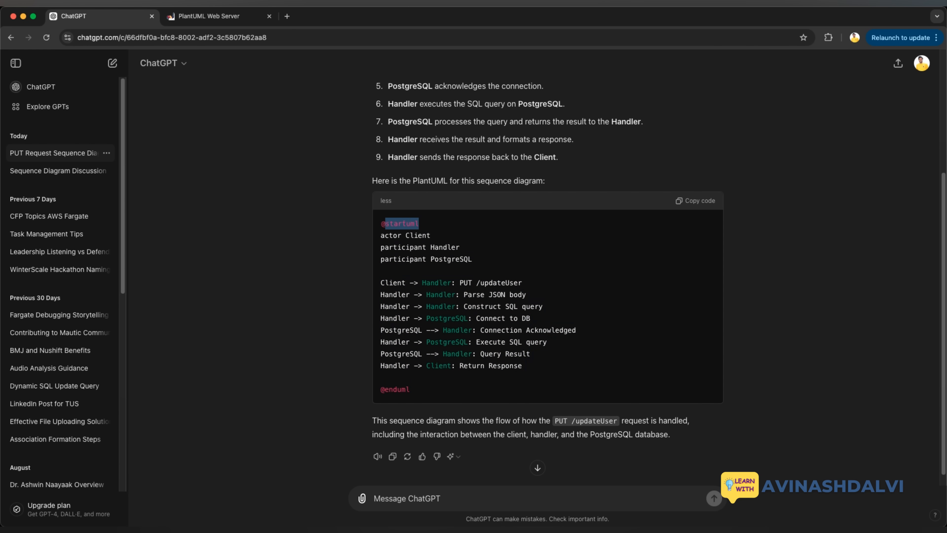
{"action": "double_click", "coordinate": [430, 180]}
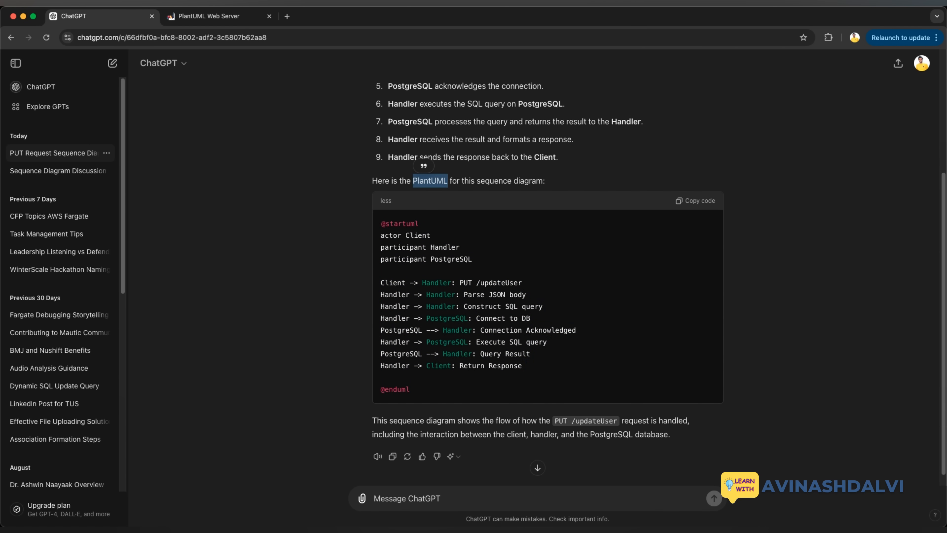